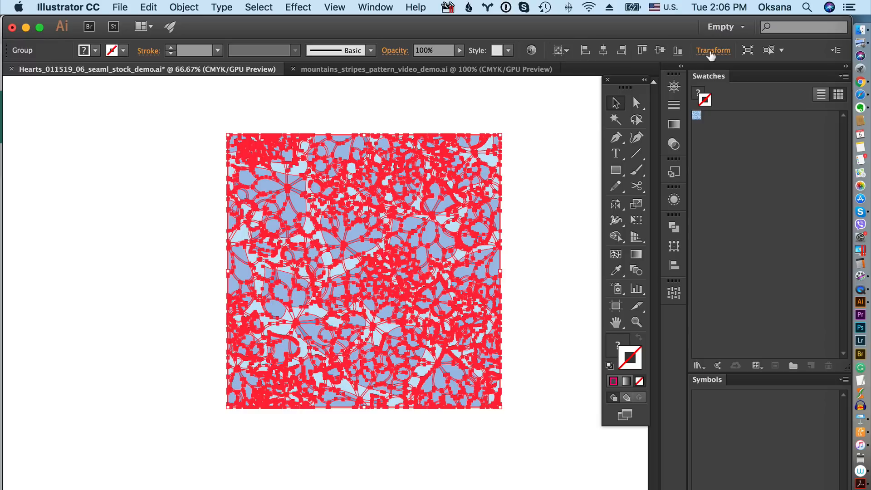
Step: Check the hearts tile's position and size in the Control bar, then deselect it
{"action": "left_click", "coordinate": [712, 50]}
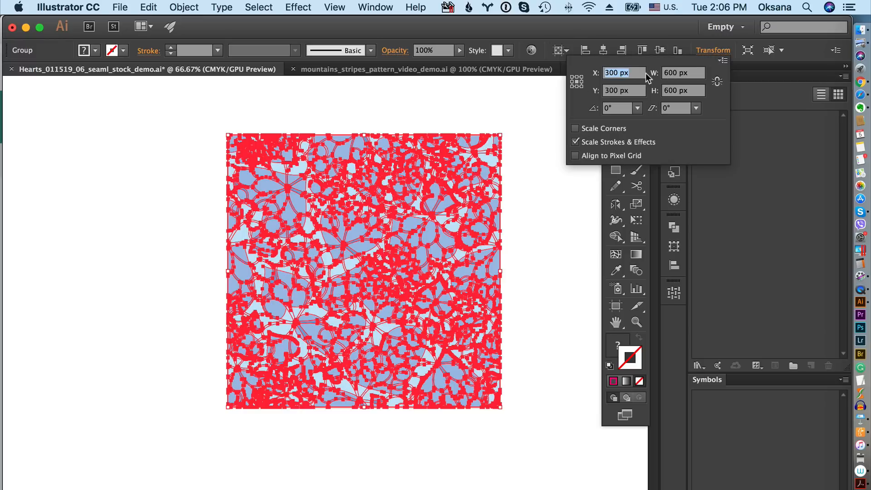
{"action": "mouse_move", "coordinate": [699, 82]}
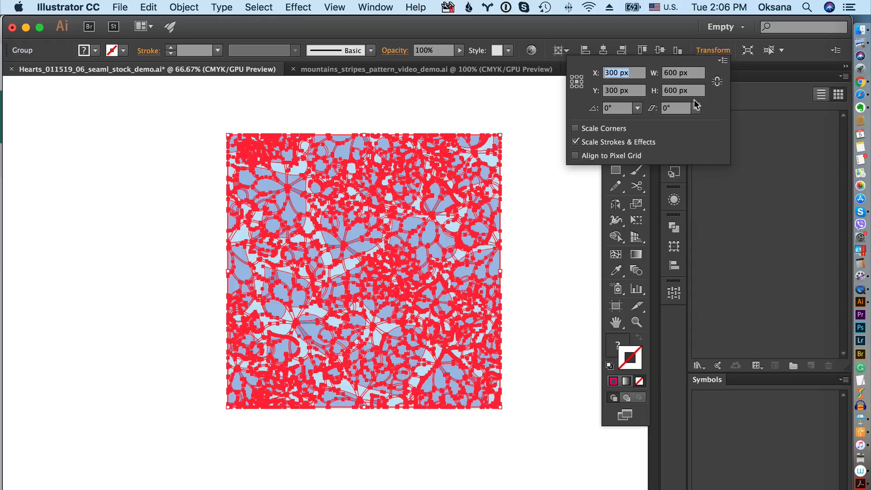
{"action": "left_click", "coordinate": [406, 276]}
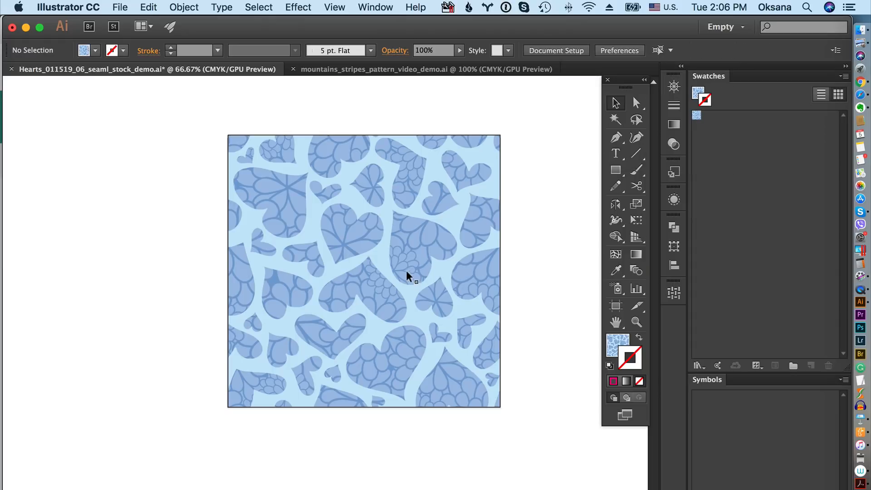
{"action": "mouse_move", "coordinate": [418, 272]}
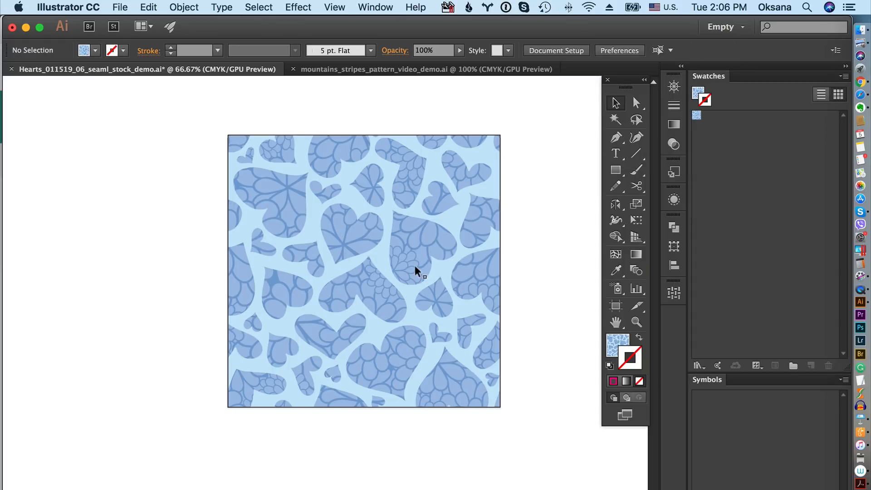
{"action": "mouse_move", "coordinate": [416, 259]}
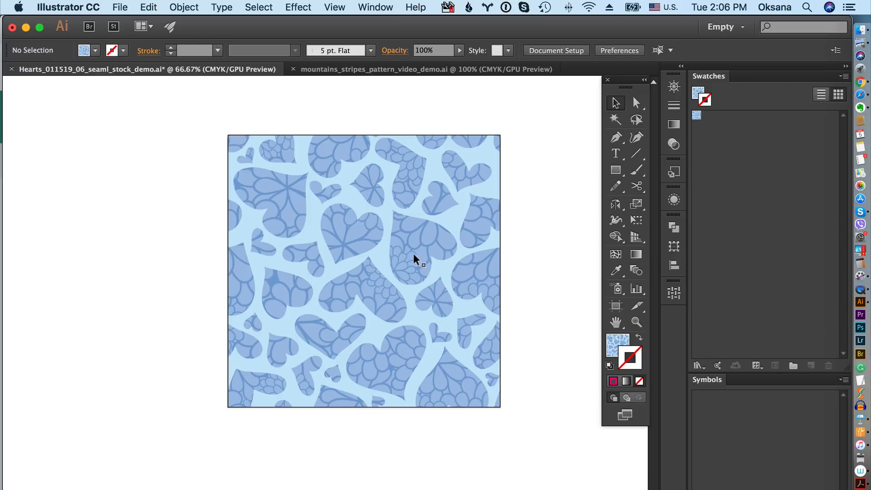
{"action": "mouse_move", "coordinate": [412, 231]}
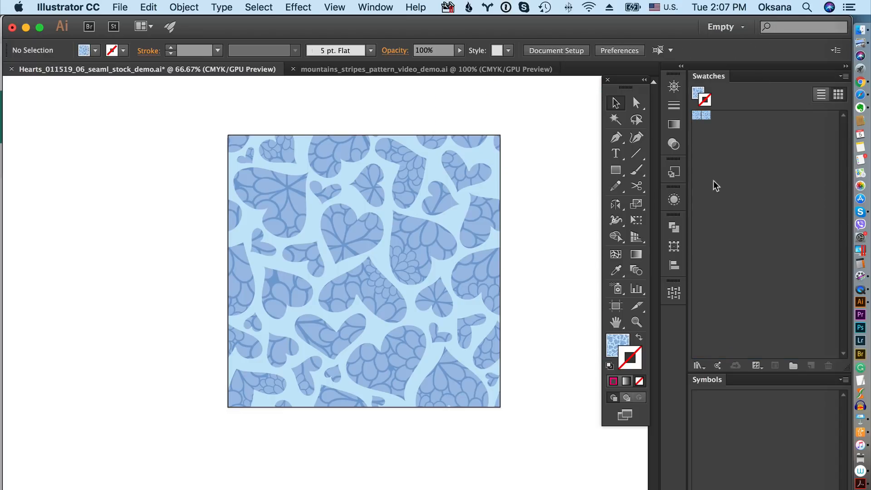
{"action": "mouse_move", "coordinate": [554, 323]}
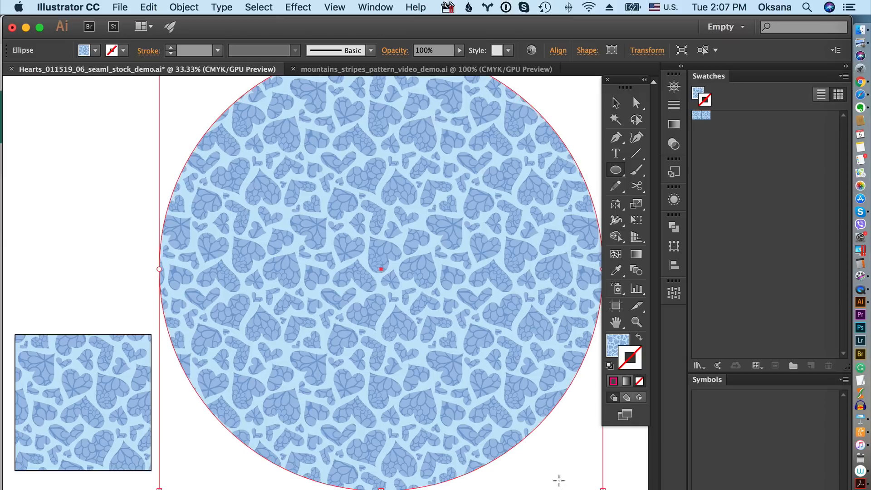
{"action": "left_click", "coordinate": [701, 116]}
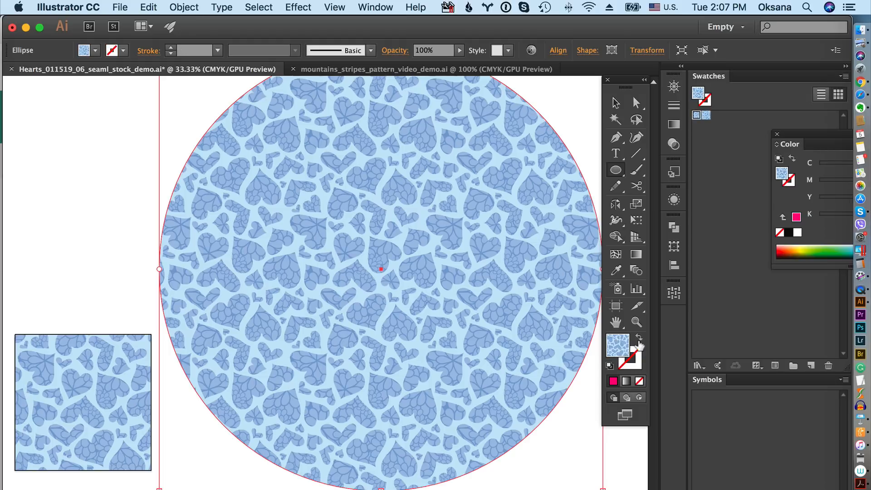
{"action": "left_click", "coordinate": [552, 347]}
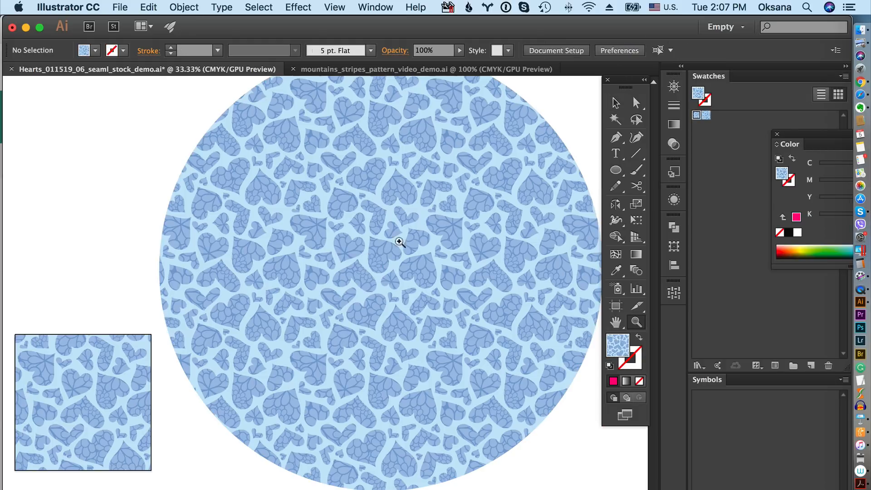
{"action": "mouse_move", "coordinate": [356, 287]}
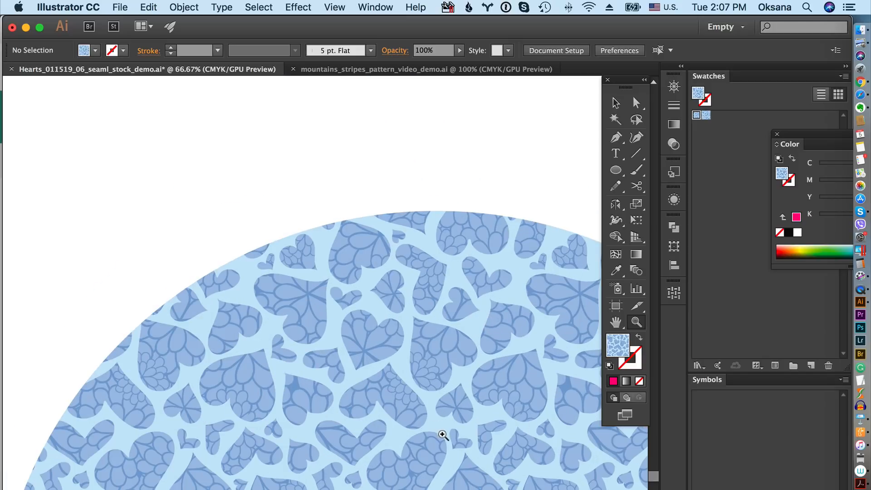
{"action": "left_click", "coordinate": [443, 434]}
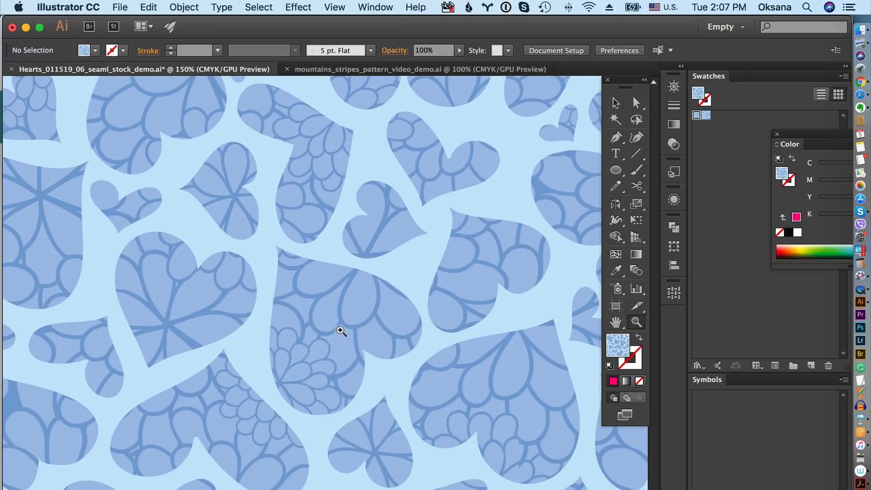
{"action": "left_click", "coordinate": [341, 331]}
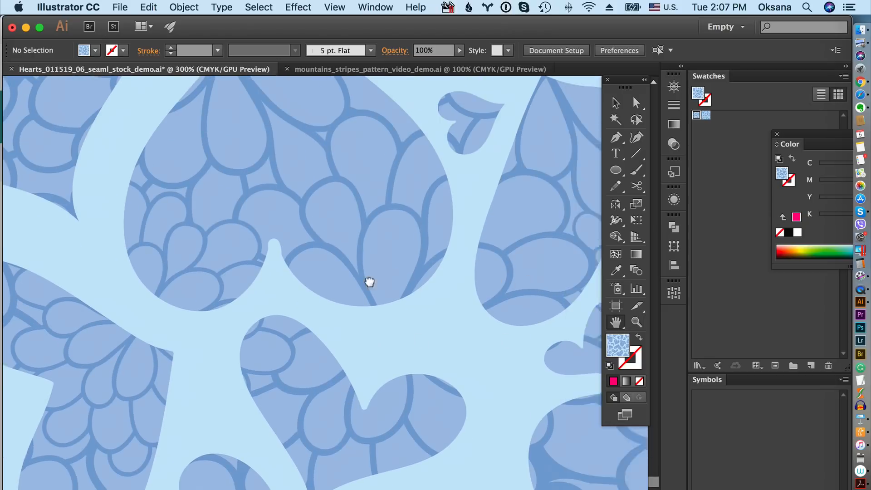
{"action": "left_click_drag", "start_coordinate": [369, 282], "coordinate": [370, 329]}
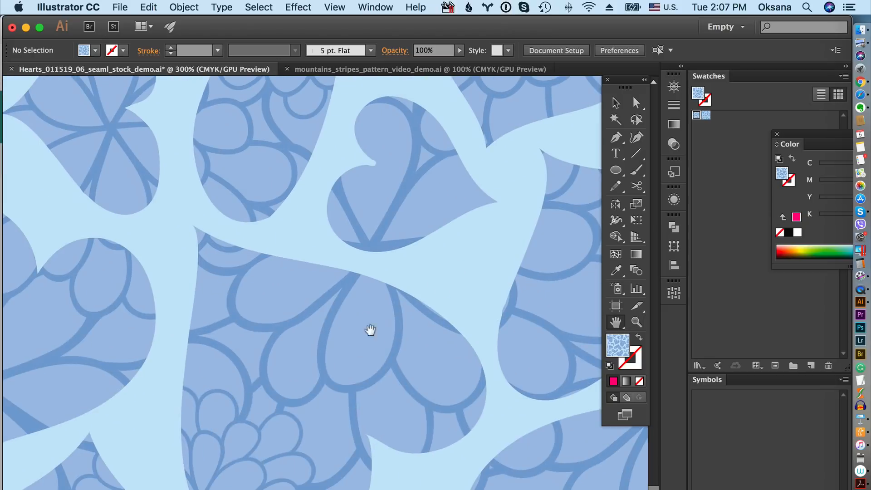
{"action": "left_click_drag", "start_coordinate": [370, 330], "coordinate": [530, 260]}
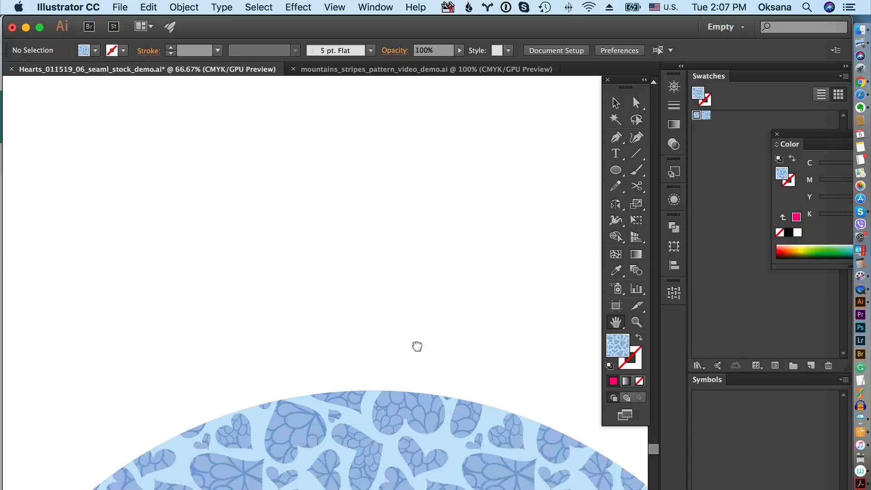
Step: Zoom out in two stages until the whole hearts-filled circle is visible
{"action": "left_click", "coordinate": [443, 450]}
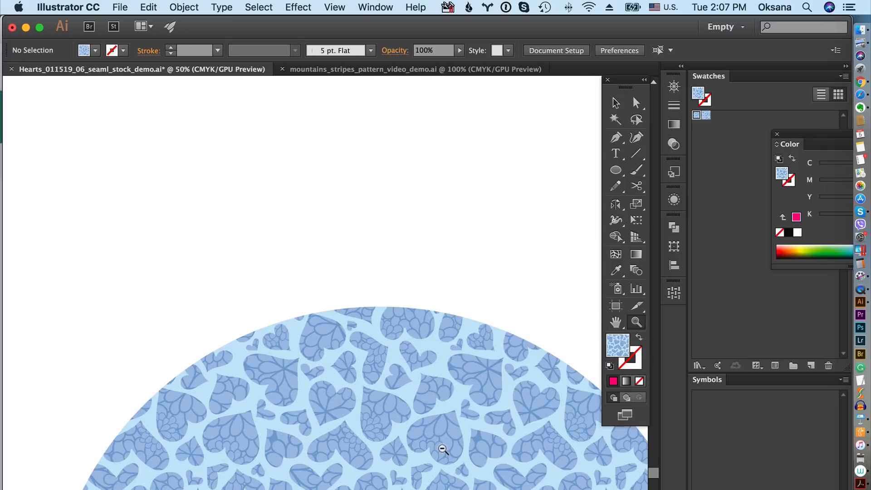
{"action": "left_click", "coordinate": [442, 450]}
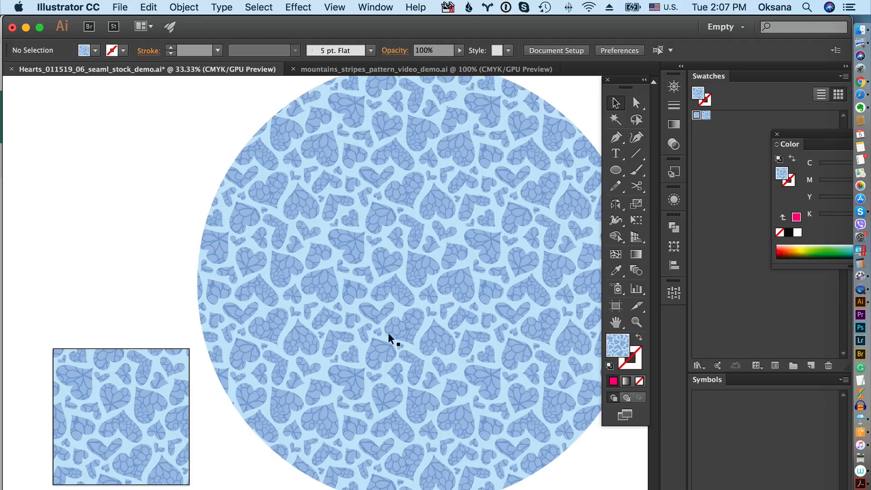
{"action": "mouse_move", "coordinate": [448, 355]}
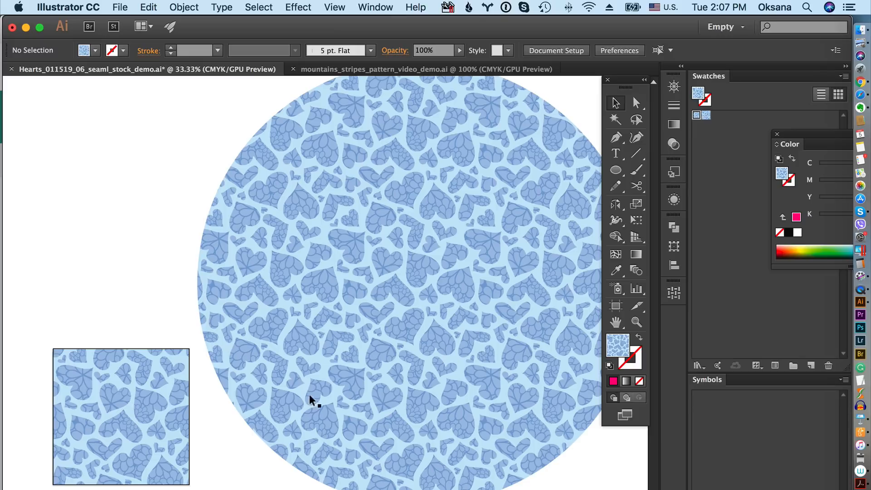
{"action": "mouse_move", "coordinate": [422, 378]}
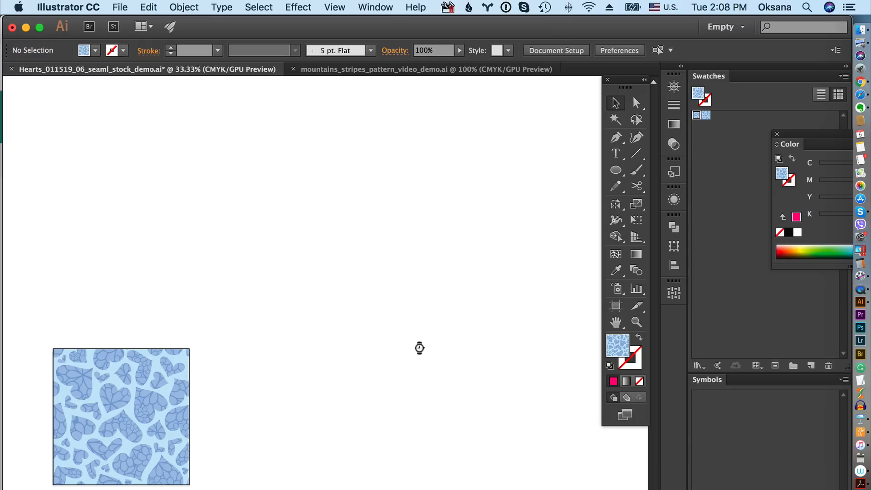
{"action": "mouse_move", "coordinate": [367, 81]}
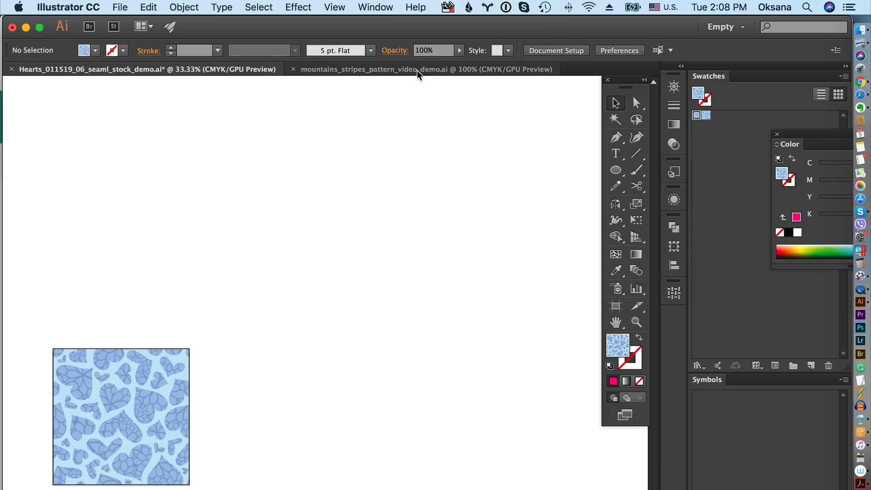
Step: Bring up the mountains_stripes_pattern_video_demo.ai document
{"action": "left_click", "coordinate": [426, 69]}
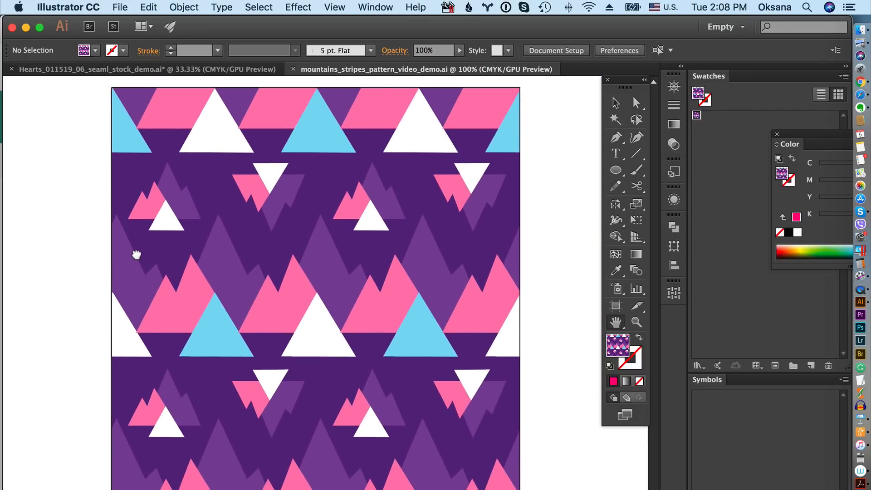
{"action": "mouse_move", "coordinate": [641, 333]}
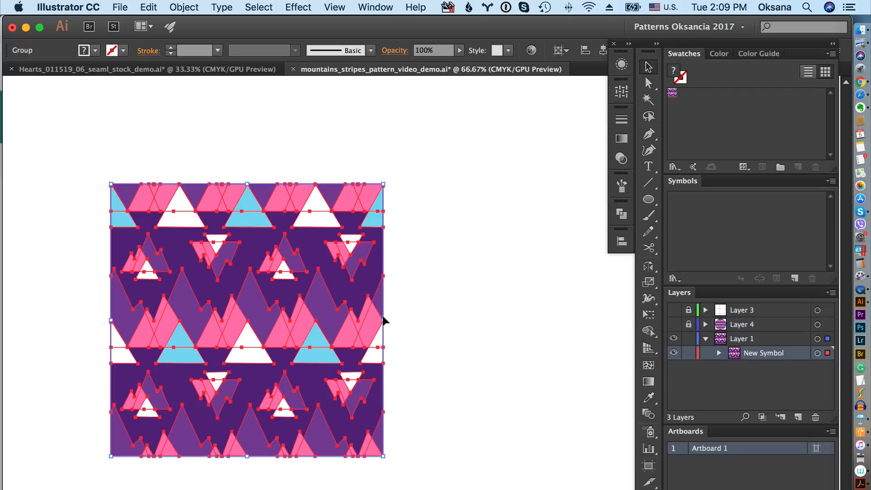
Step: Zoom out to 50% to show the mountains pattern circle beside its tile
{"action": "left_click", "coordinate": [452, 239]}
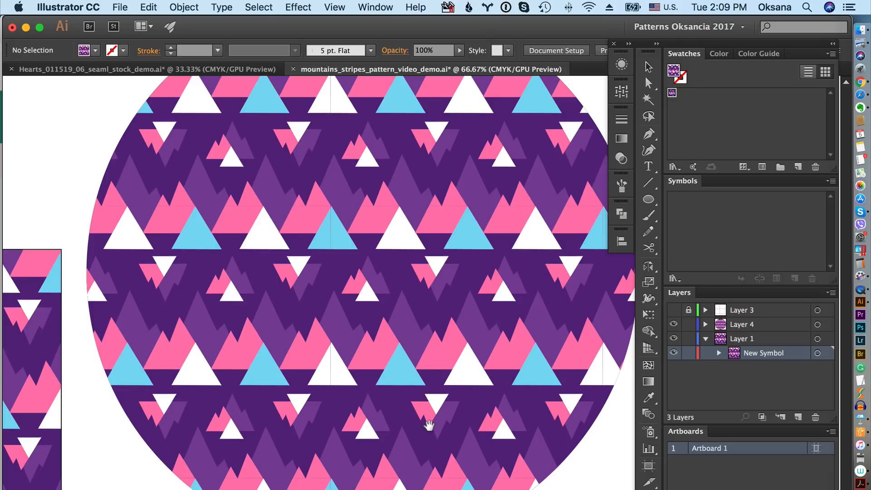
{"action": "mouse_move", "coordinate": [360, 374]}
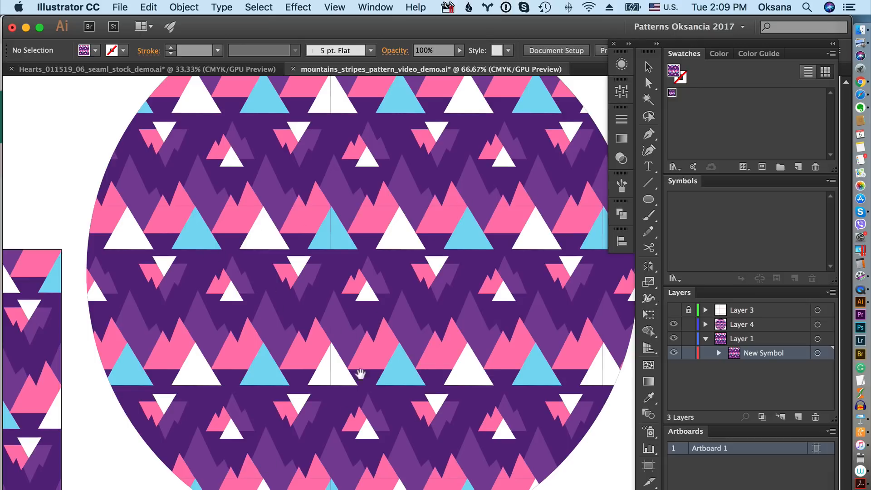
{"action": "mouse_move", "coordinate": [421, 428]}
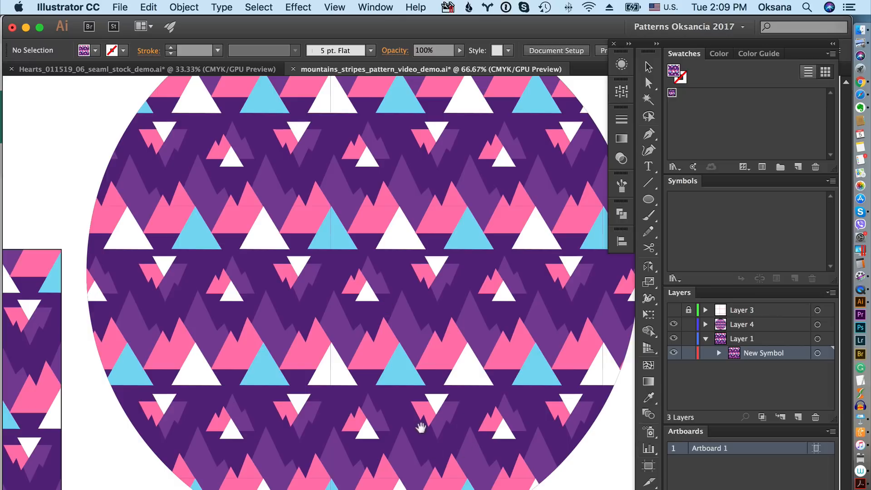
{"action": "mouse_move", "coordinate": [361, 436]}
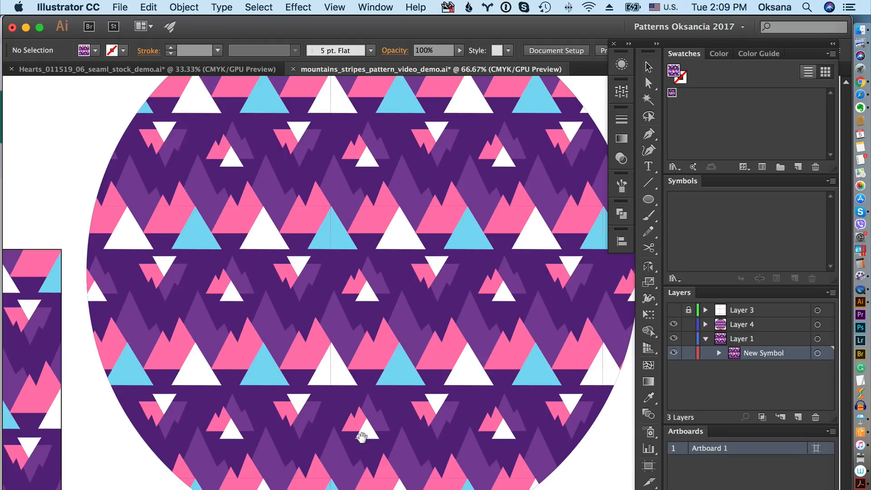
{"action": "mouse_move", "coordinate": [584, 111]}
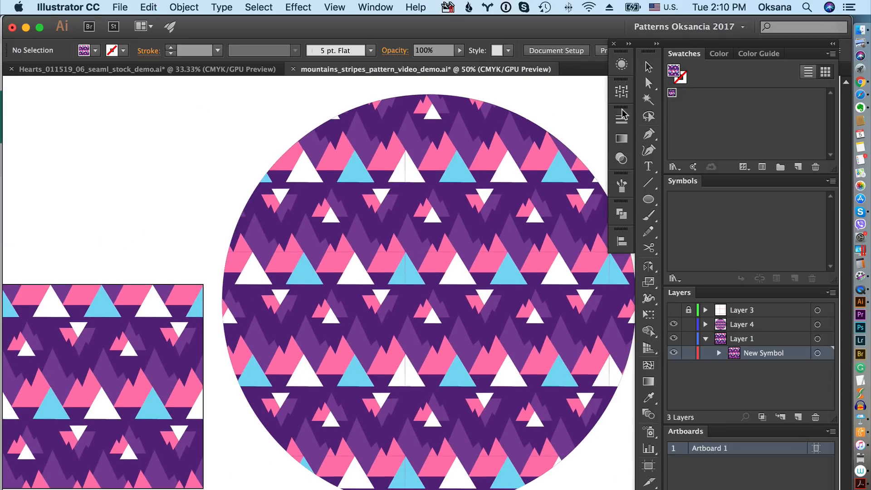
{"action": "left_click", "coordinate": [103, 364]}
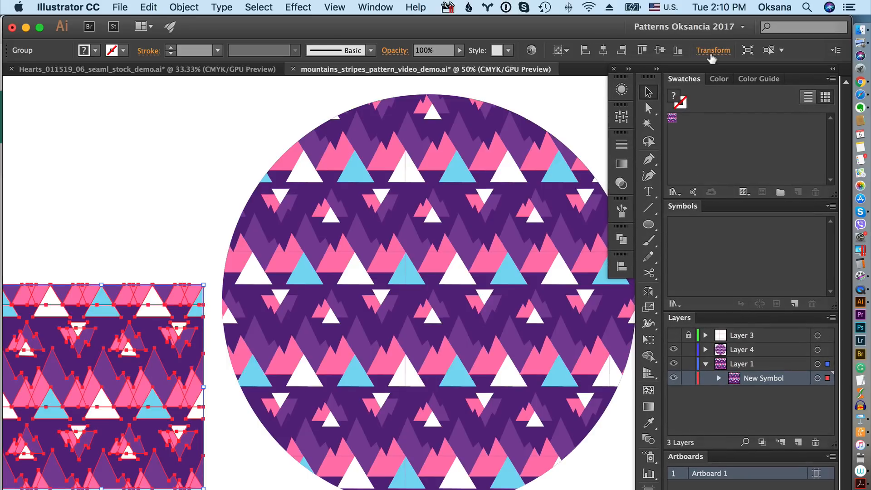
{"action": "left_click", "coordinate": [712, 50]}
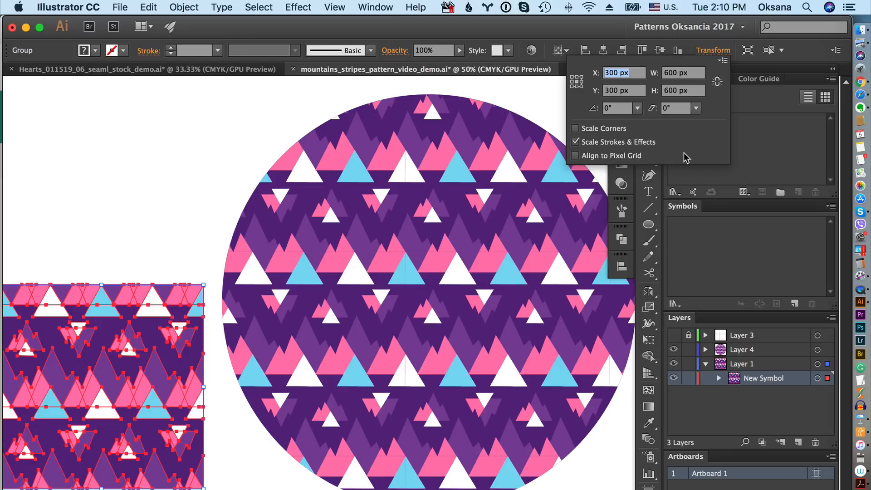
{"action": "mouse_move", "coordinate": [672, 83]}
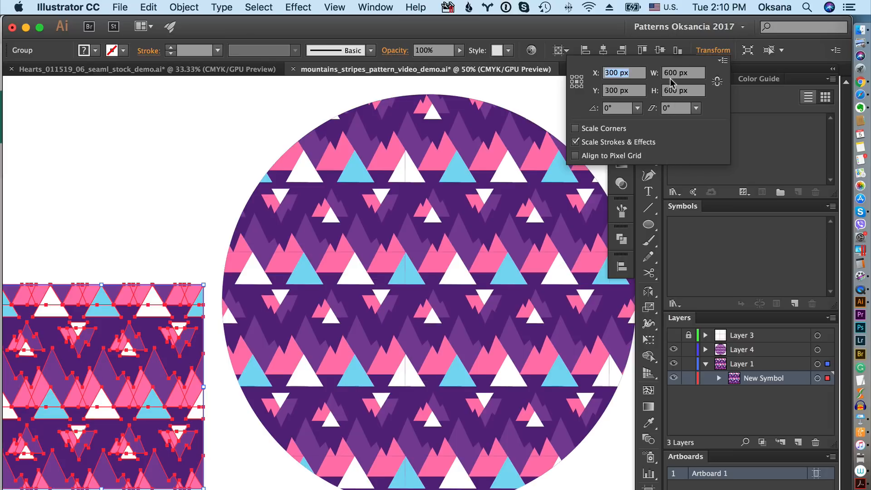
{"action": "mouse_move", "coordinate": [693, 72]}
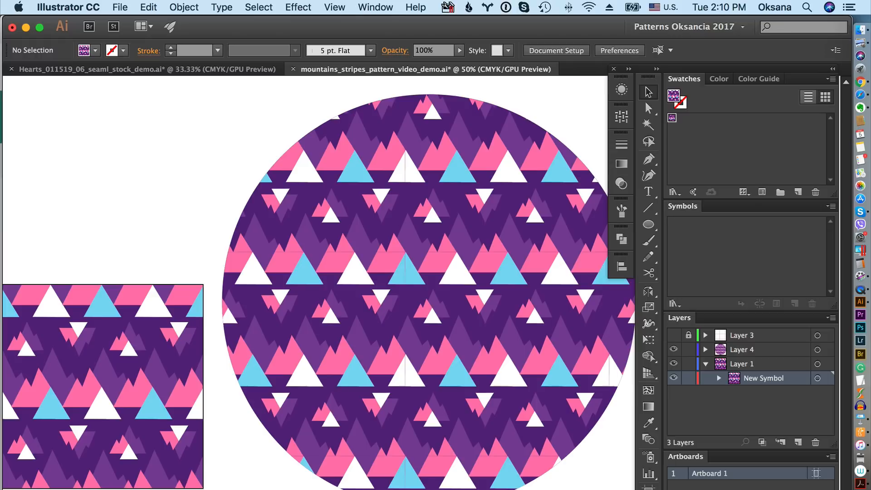
{"action": "mouse_move", "coordinate": [482, 350]}
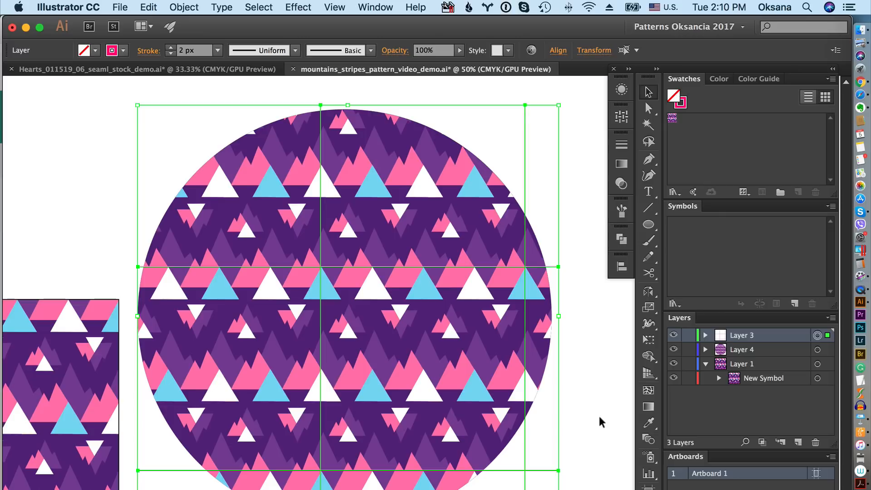
{"action": "left_click", "coordinate": [599, 421]}
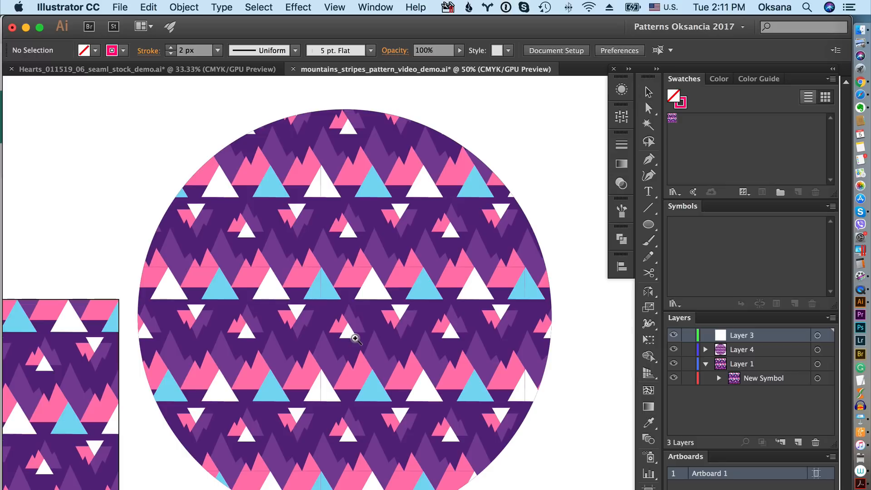
{"action": "mouse_move", "coordinate": [102, 340]}
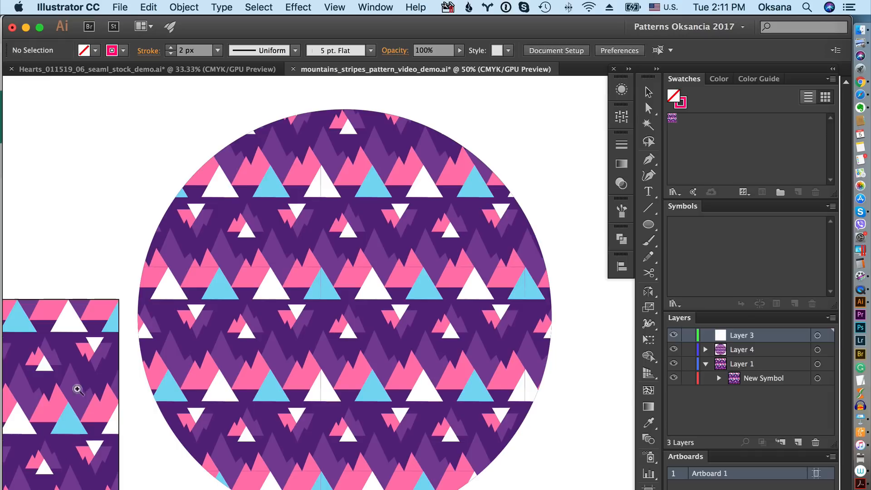
{"action": "mouse_move", "coordinate": [122, 414]}
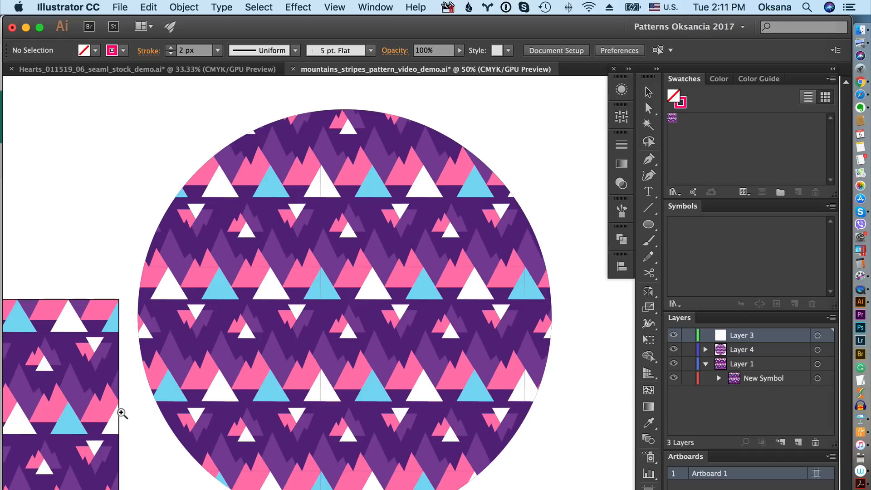
{"action": "mouse_move", "coordinate": [351, 398]}
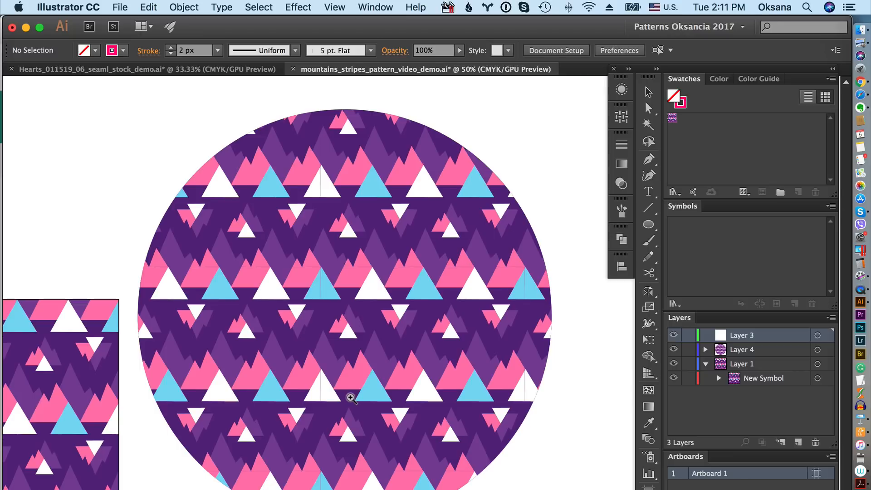
{"action": "mouse_move", "coordinate": [86, 399]}
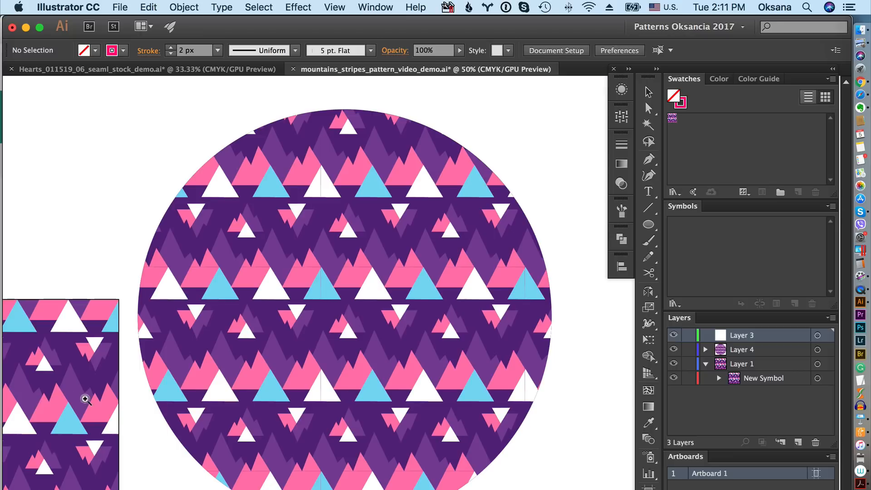
{"action": "mouse_move", "coordinate": [344, 322]}
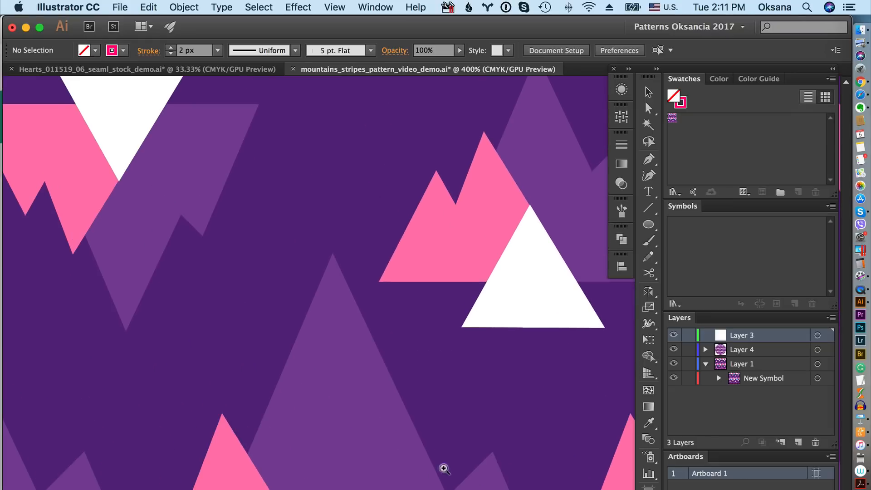
Step: Zoom up to 17000% on the mountains pattern and pan across the magnified triangles
{"action": "left_click", "coordinate": [444, 468]}
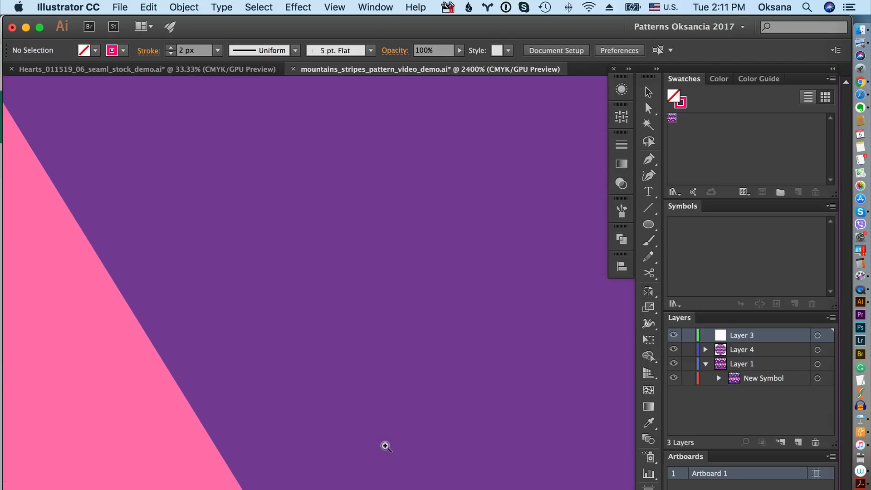
{"action": "left_click", "coordinate": [386, 446]}
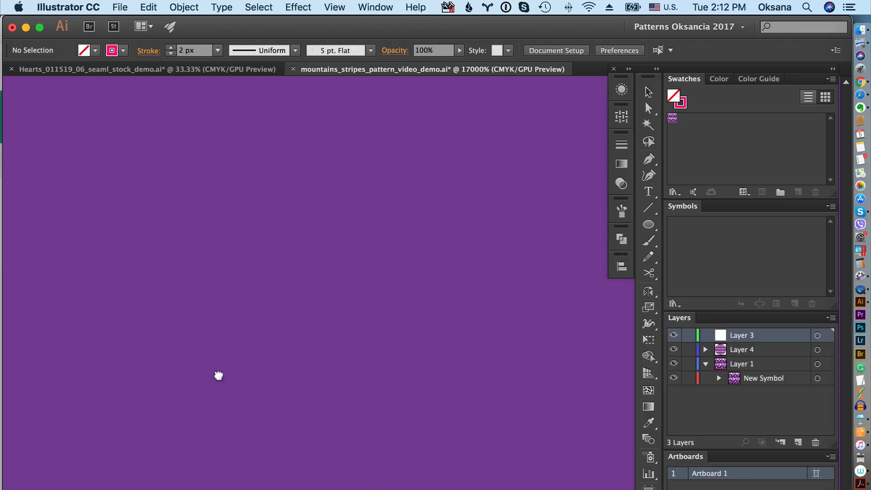
{"action": "left_click_drag", "start_coordinate": [218, 375], "coordinate": [473, 420]}
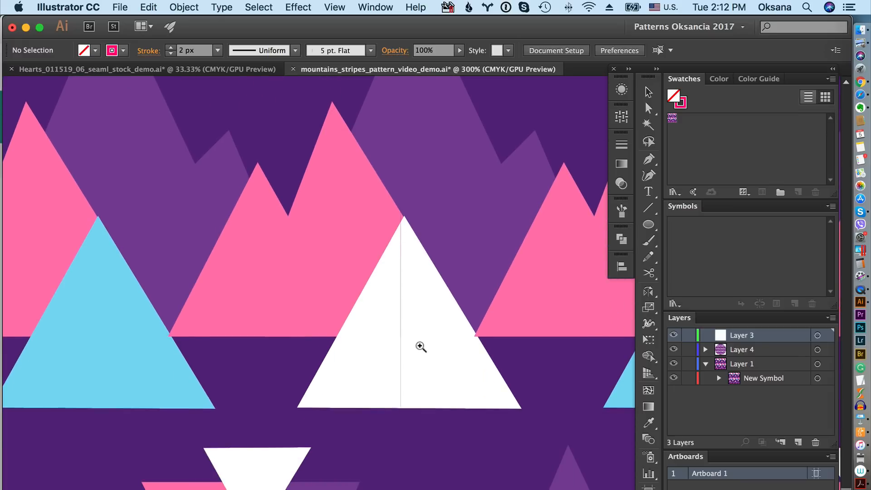
{"action": "mouse_move", "coordinate": [416, 357]}
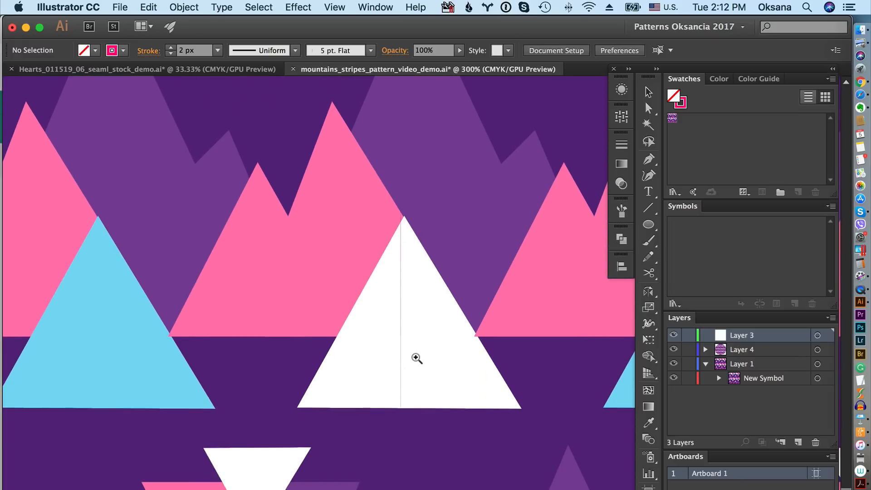
Step: Step the zoom down from 300% to 33.33% to show circle and tile together
{"action": "left_click", "coordinate": [416, 357]}
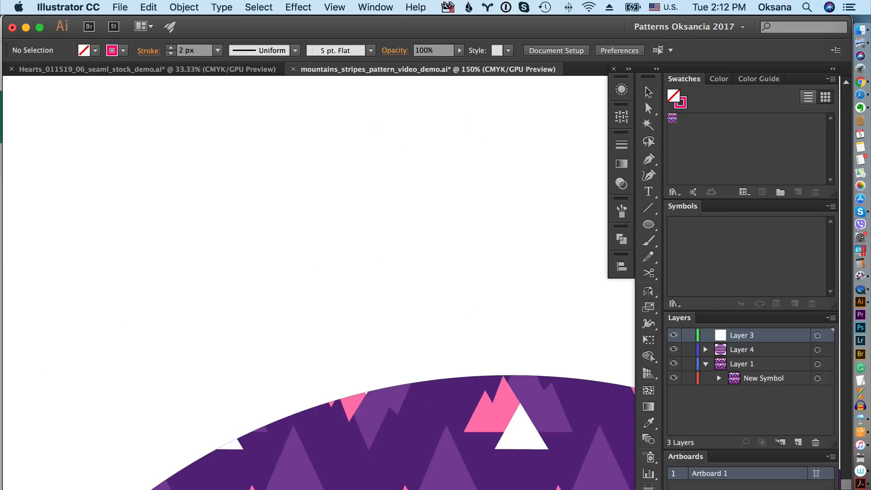
{"action": "scroll", "scroll_direction": "down", "scroll_amount": 3}
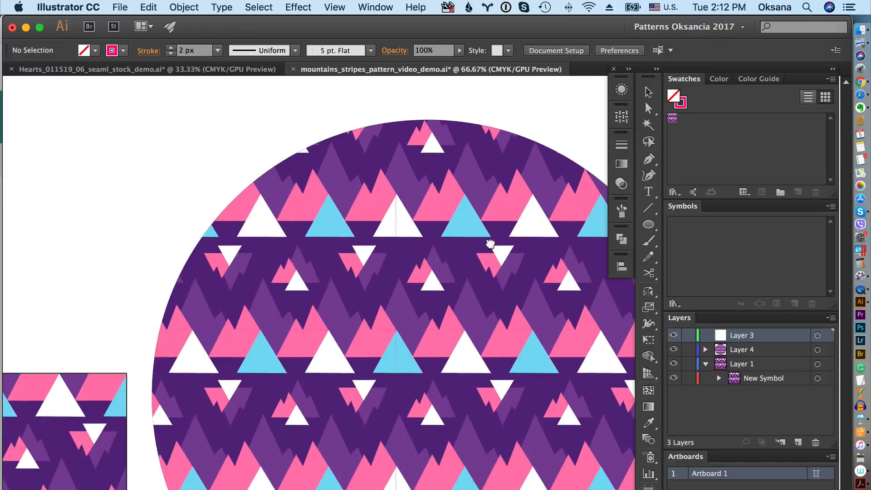
{"action": "left_click", "coordinate": [433, 470]}
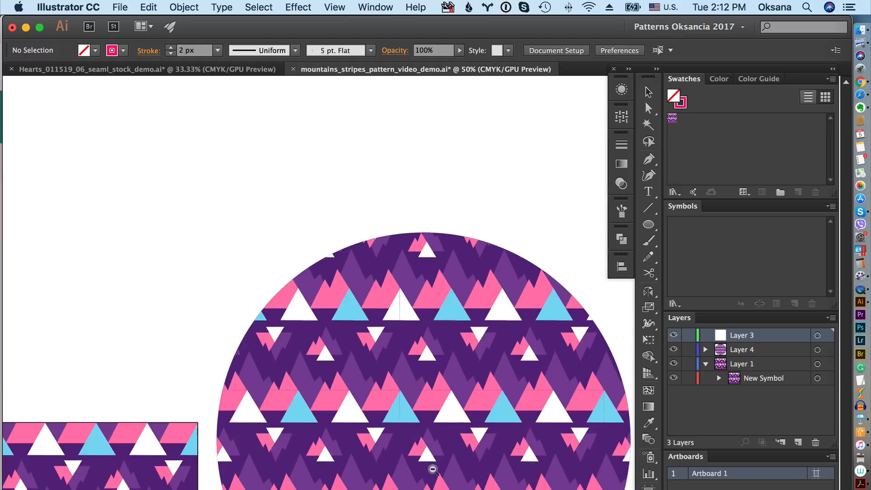
{"action": "left_click", "coordinate": [433, 469]}
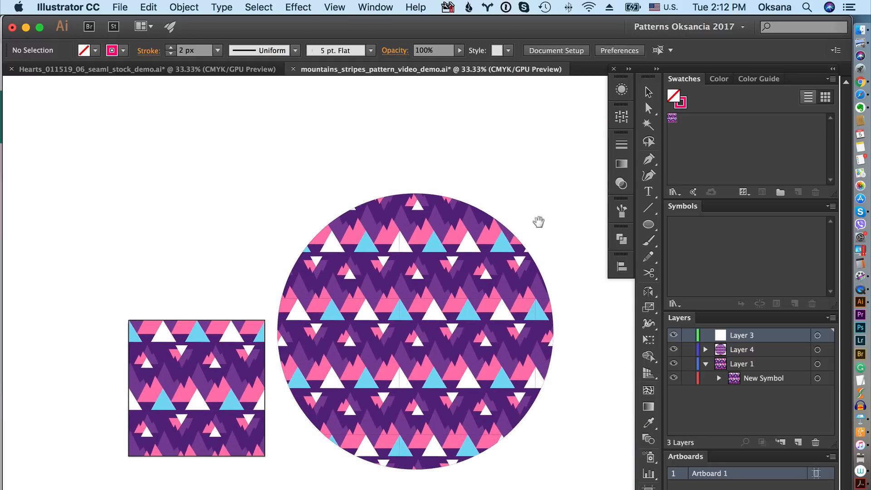
{"action": "mouse_move", "coordinate": [549, 140]}
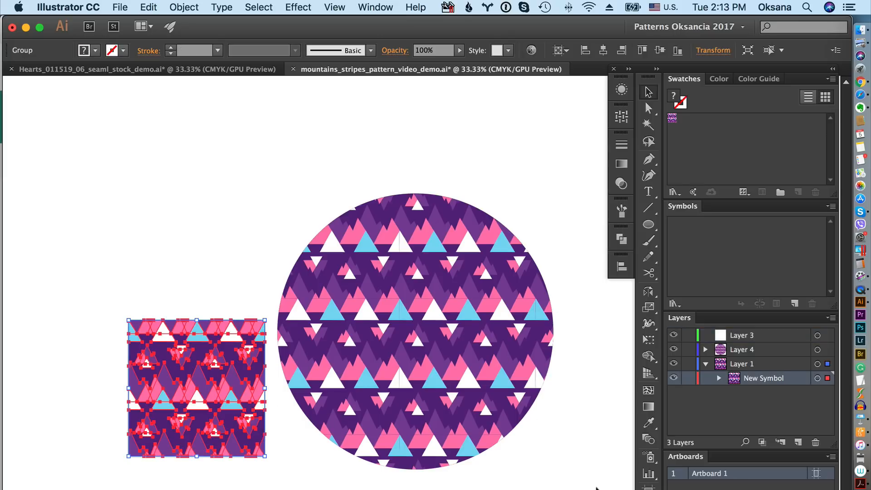
Step: Zoom the tile to 150%, apply Pathfinder Divide, and pan along its top edge
{"action": "left_click", "coordinate": [379, 474]}
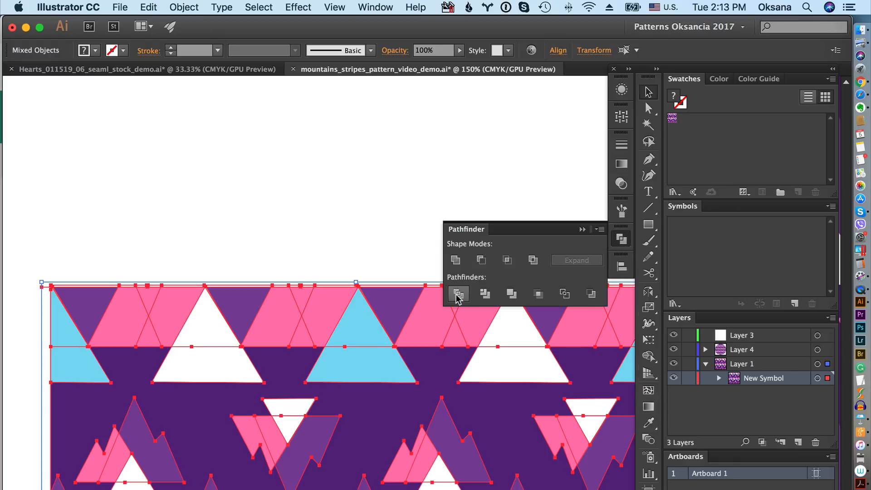
{"action": "left_click", "coordinate": [458, 293]}
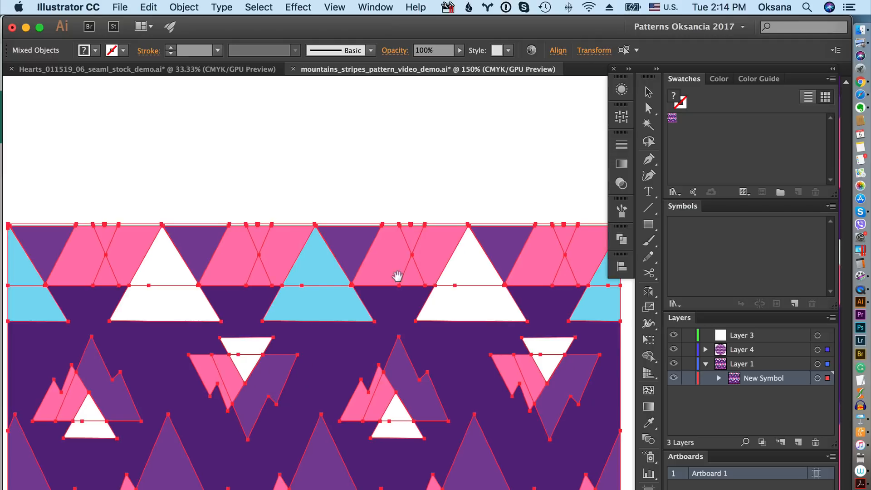
{"action": "left_click_drag", "start_coordinate": [397, 276], "coordinate": [430, 352]}
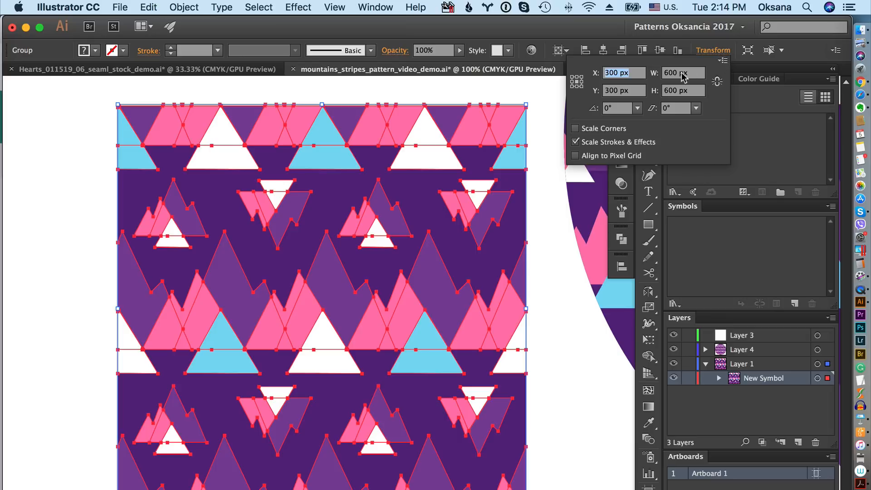
{"action": "mouse_move", "coordinate": [550, 372]}
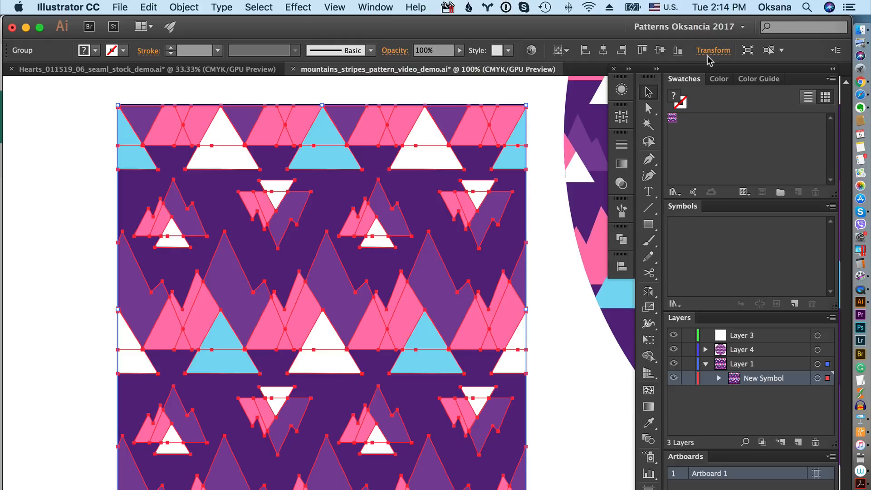
Step: Open the Transform settings to read the tile as 600 by 598.719 px
{"action": "left_click", "coordinate": [712, 50]}
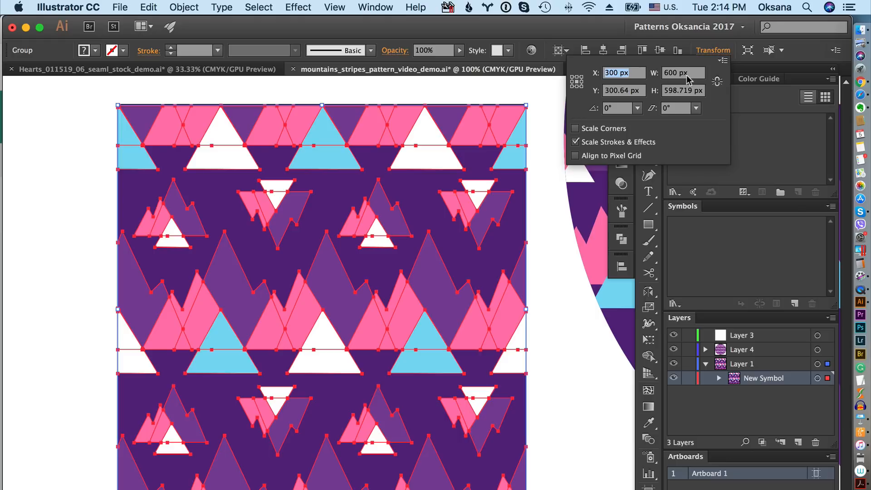
{"action": "mouse_move", "coordinate": [683, 100]}
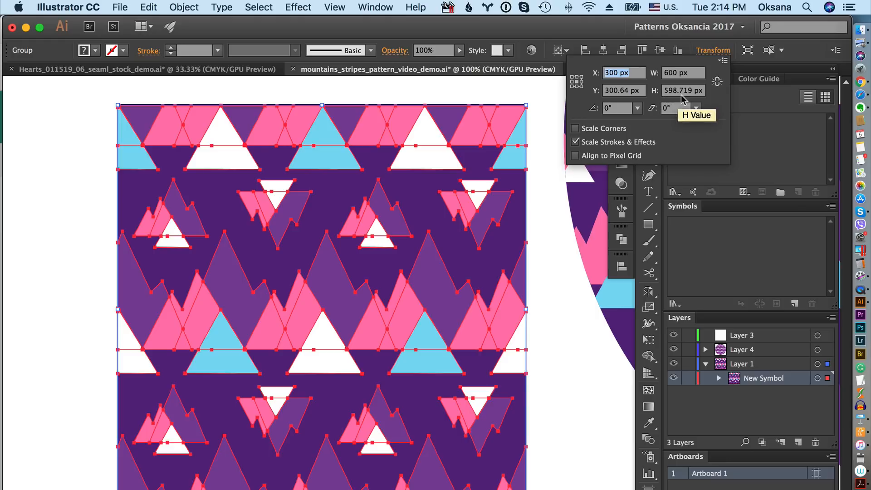
{"action": "mouse_move", "coordinate": [569, 317]}
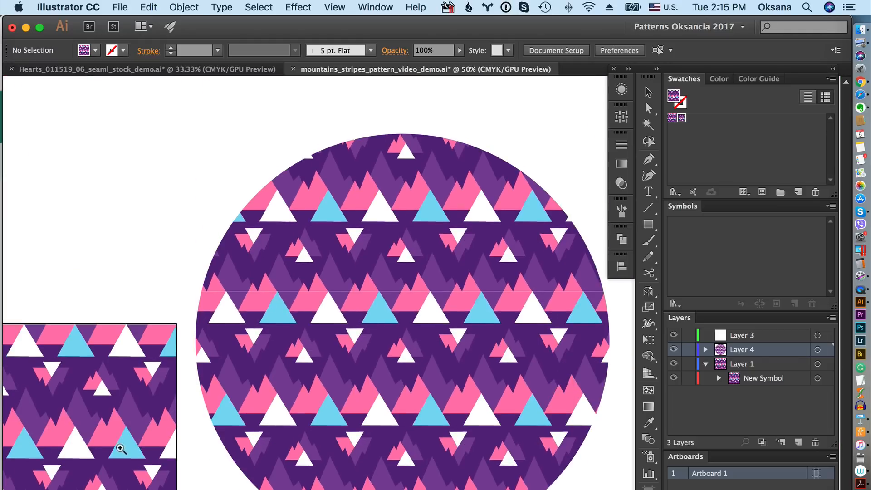
Step: Zoom to about 1200% on the tile's top edge where pink and purple shapes meet
{"action": "left_click", "coordinate": [413, 454]}
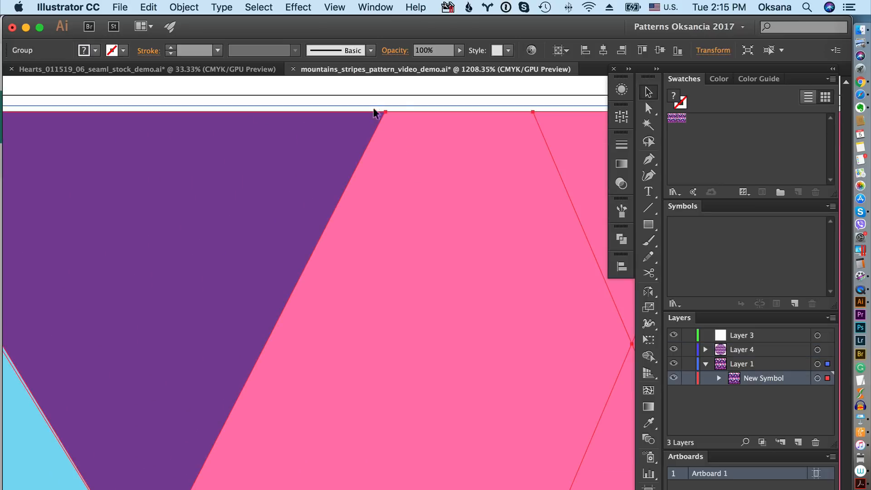
{"action": "mouse_move", "coordinate": [470, 109]}
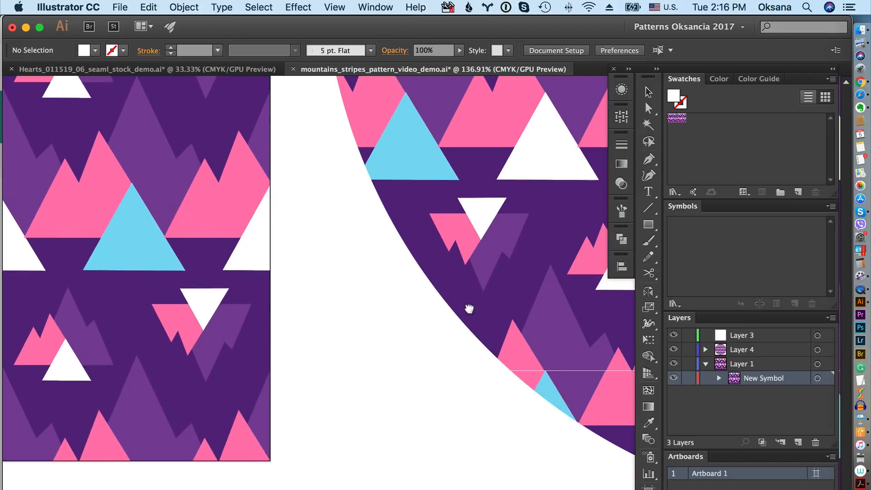
{"action": "left_click_drag", "start_coordinate": [468, 308], "coordinate": [514, 226]}
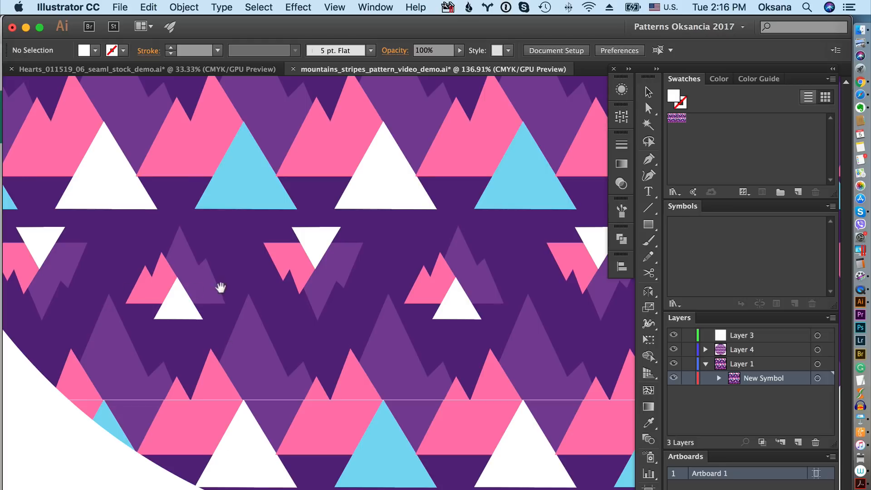
{"action": "left_click_drag", "start_coordinate": [221, 288], "coordinate": [443, 398]}
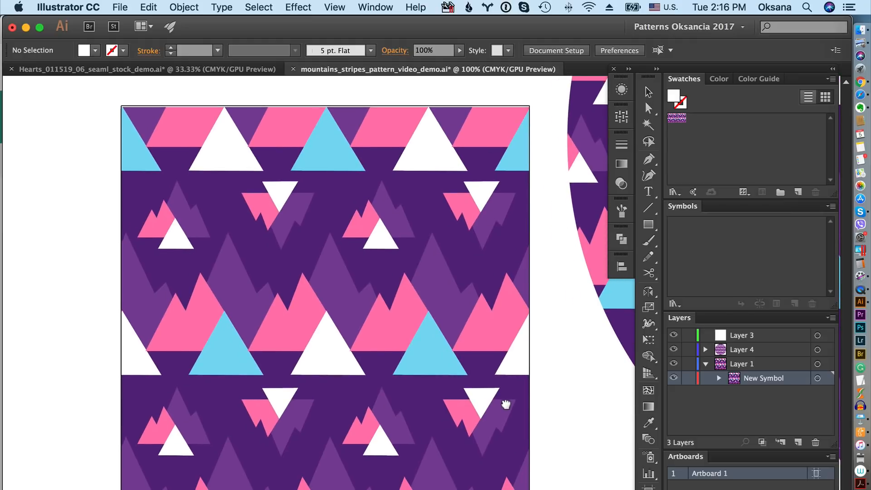
{"action": "mouse_move", "coordinate": [607, 359]}
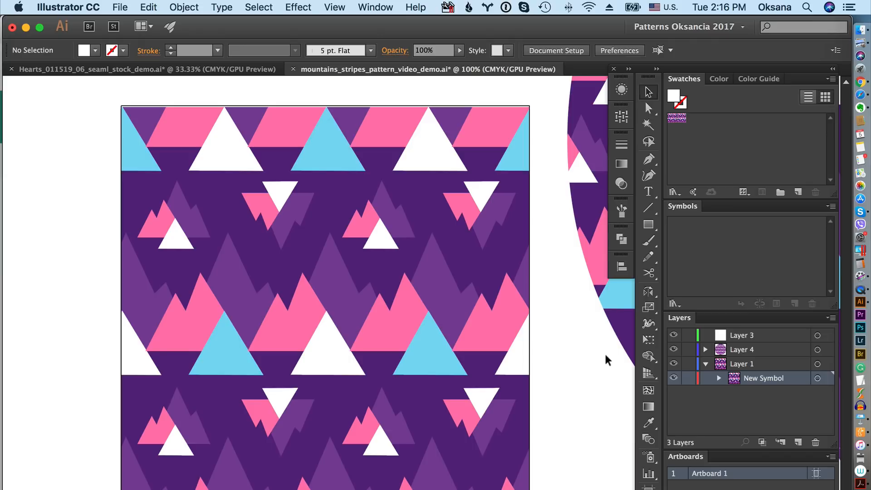
{"action": "mouse_move", "coordinate": [571, 363]}
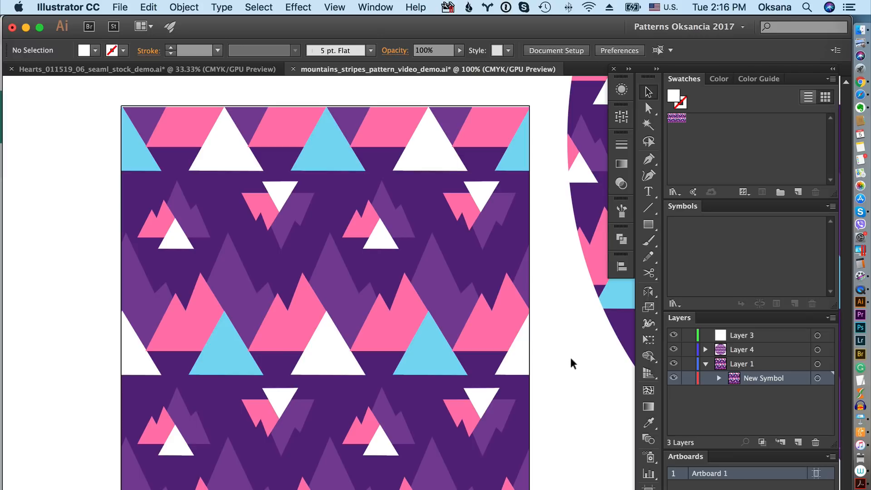
{"action": "mouse_move", "coordinate": [317, 15]}
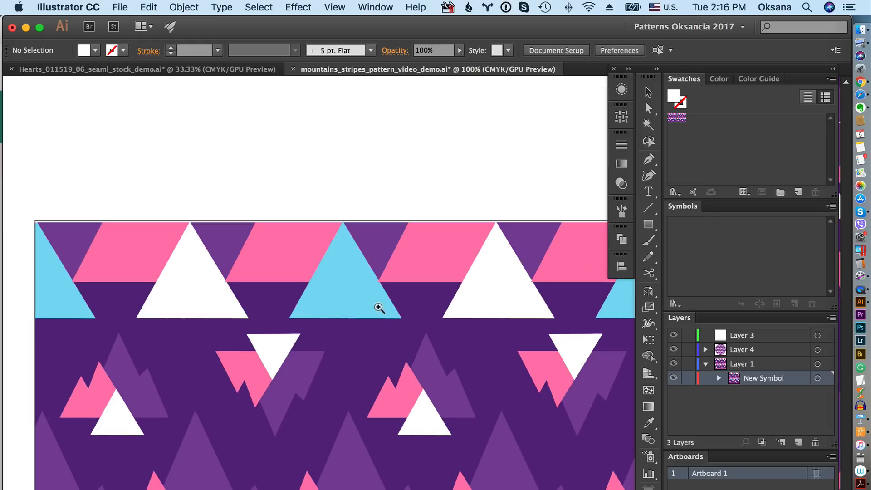
Step: Switch to Outline view, zoom in on the tile's triangle paths, then zoom out
{"action": "left_click", "coordinate": [379, 308]}
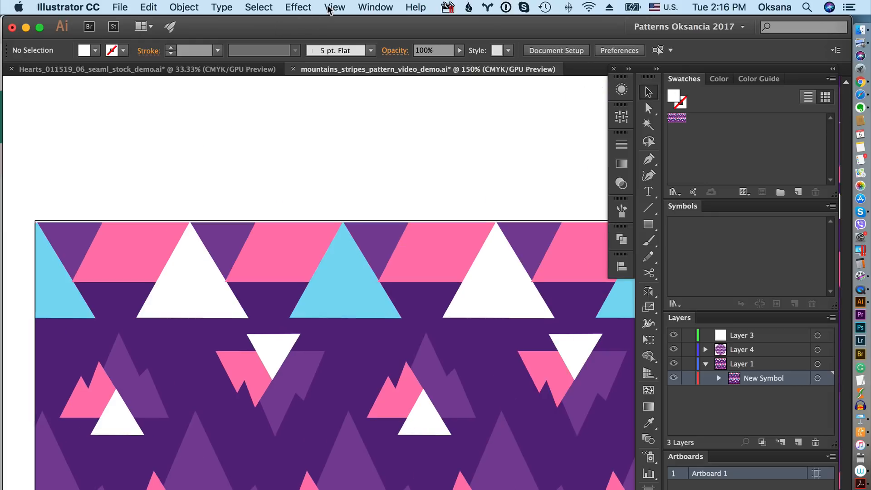
{"action": "left_click", "coordinate": [333, 7]}
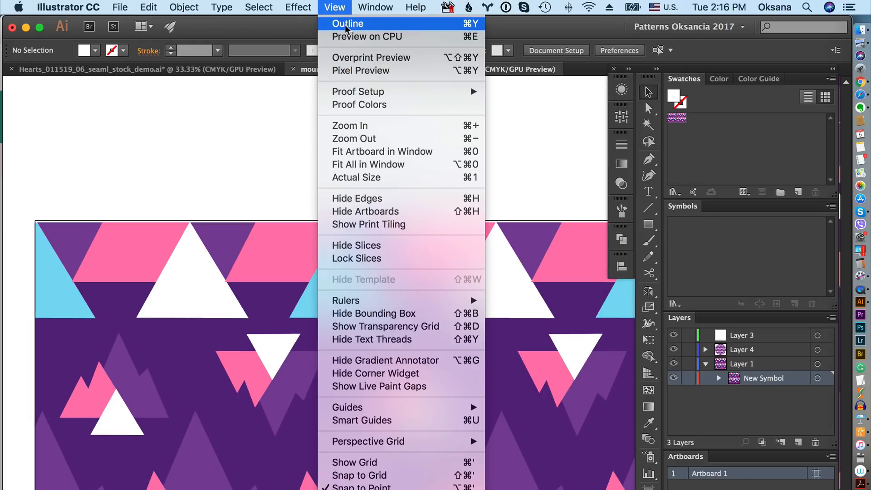
{"action": "left_click", "coordinate": [348, 23]}
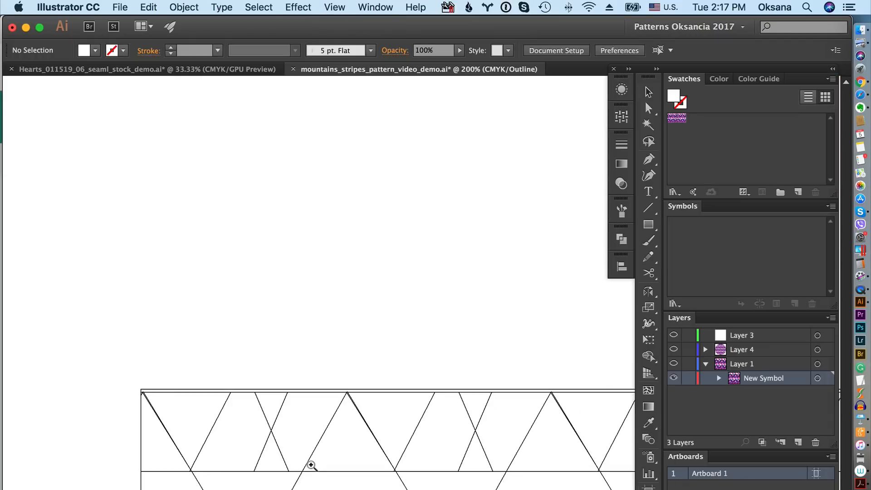
{"action": "left_click", "coordinate": [310, 465]}
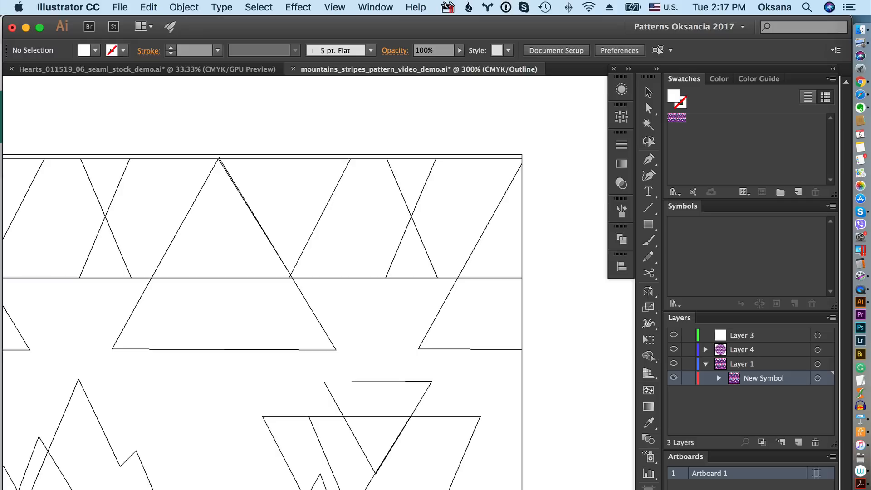
{"action": "key", "text": "cmd+-"}
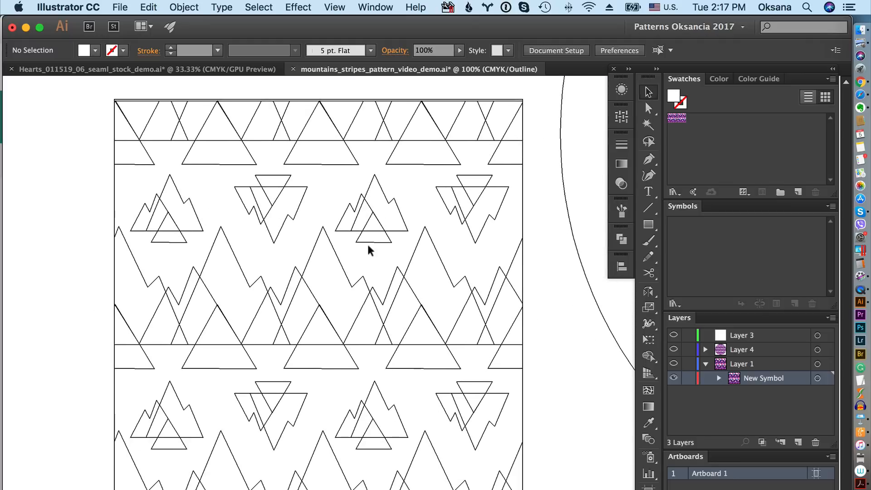
{"action": "mouse_move", "coordinate": [344, 27]}
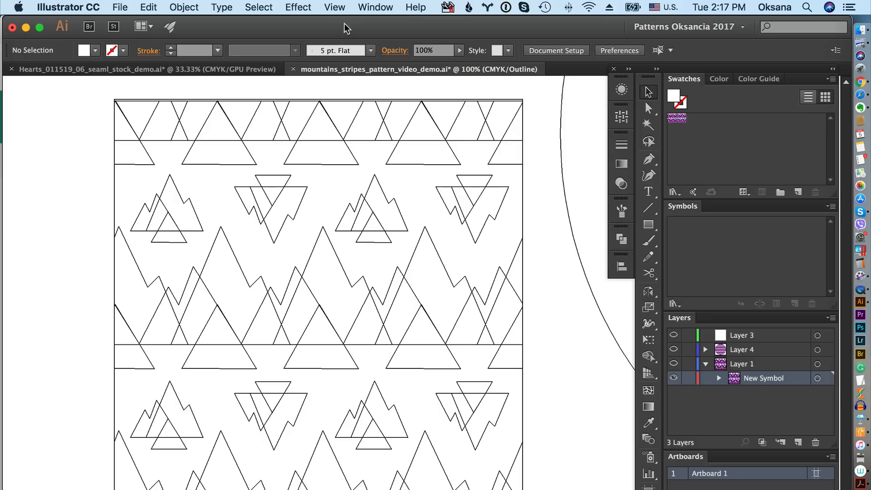
Step: Open the View menu's display options to leave Outline mode
{"action": "left_click", "coordinate": [334, 7]}
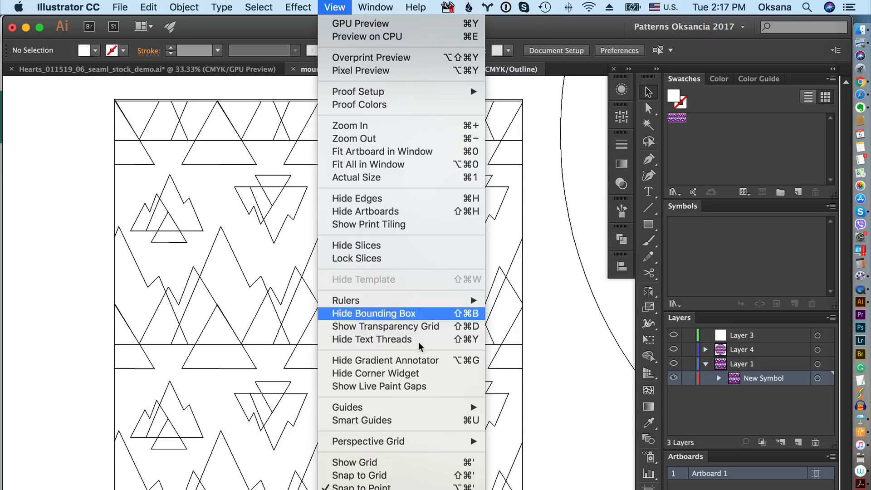
{"action": "mouse_move", "coordinate": [359, 23]}
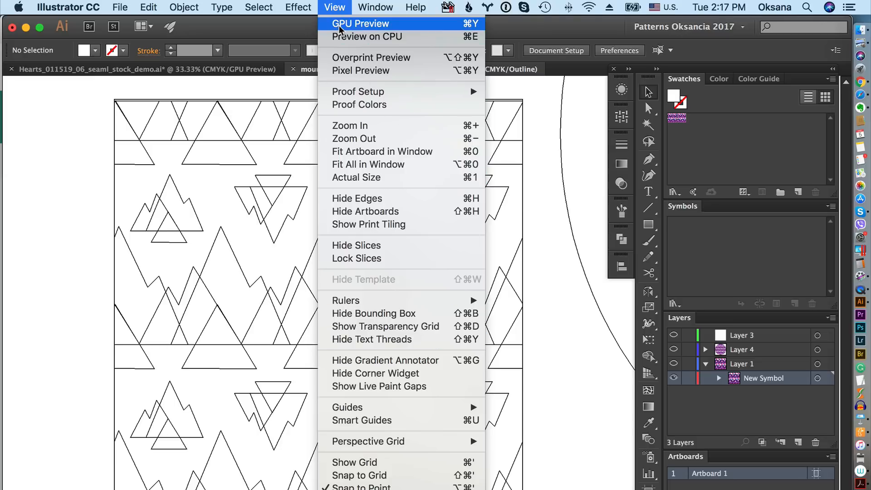